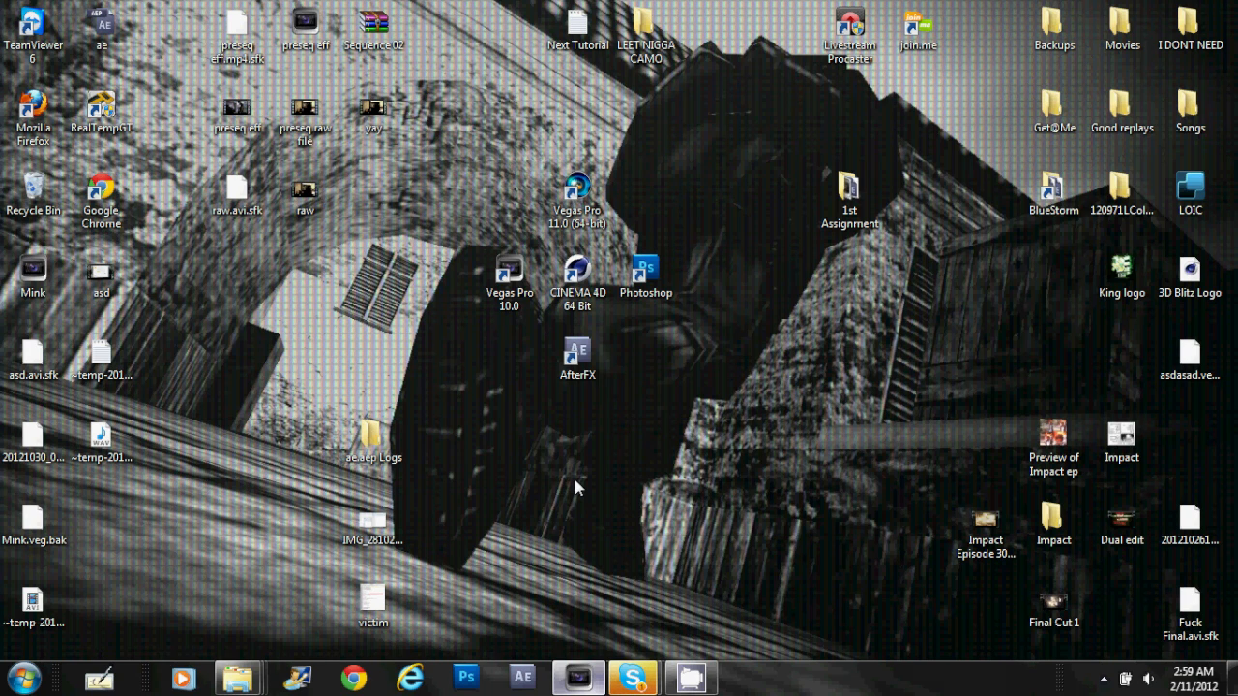
mouse_move(501, 199)
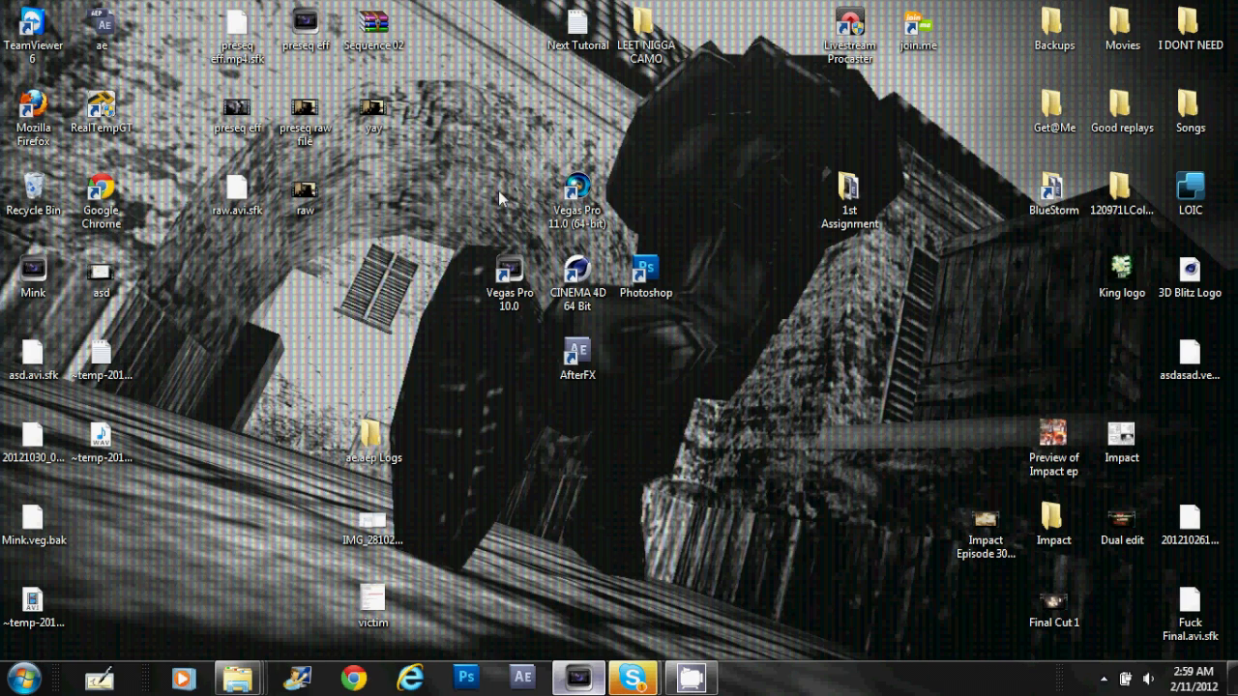
mouse_move(577, 676)
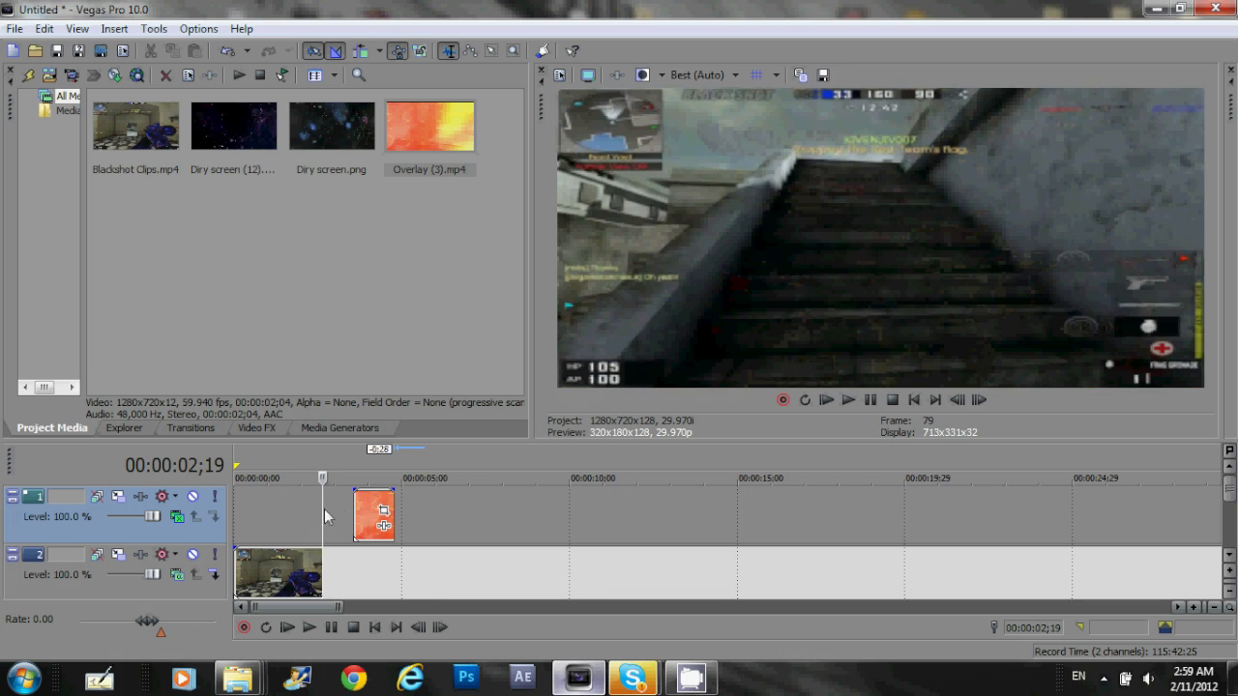
Delete both timeline clips and select all four files in Project Media
click(308, 628)
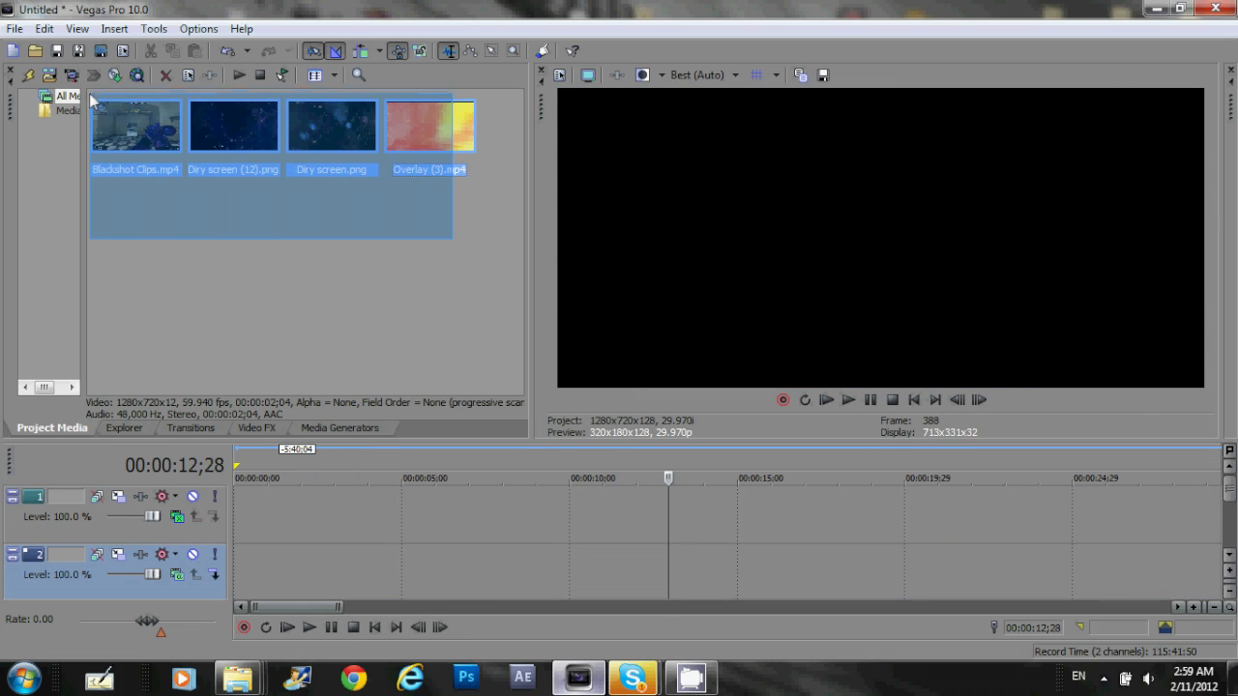
click(474, 247)
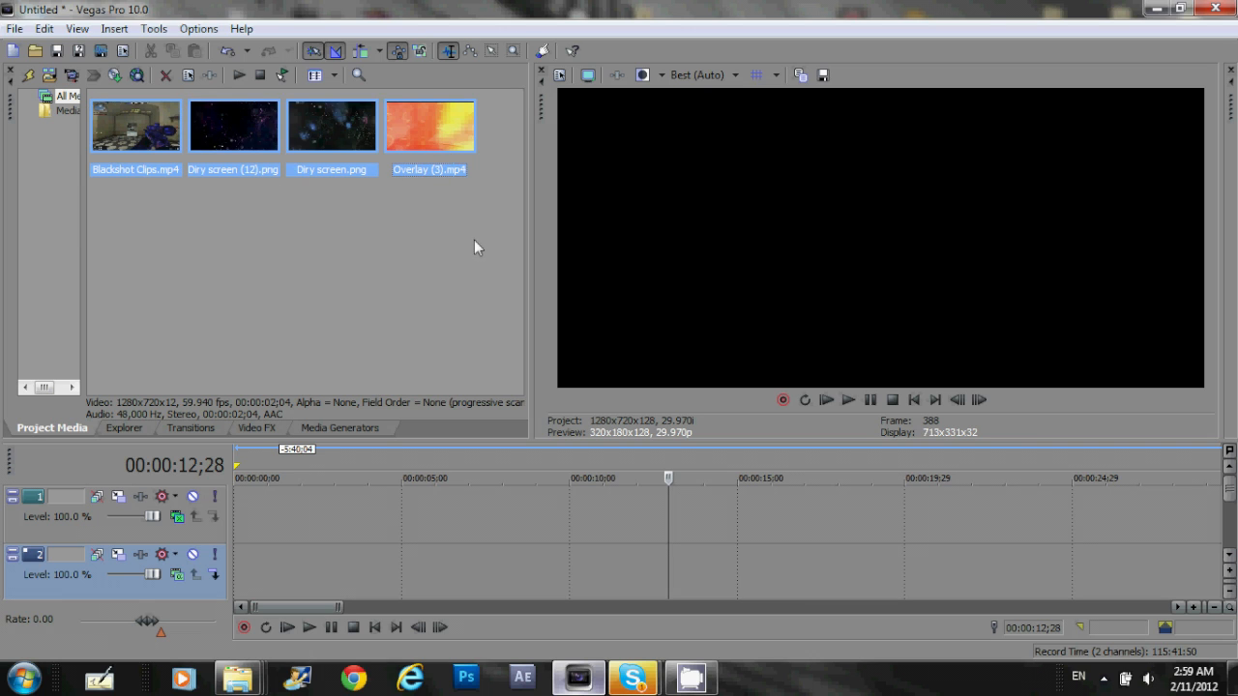
mouse_move(385, 232)
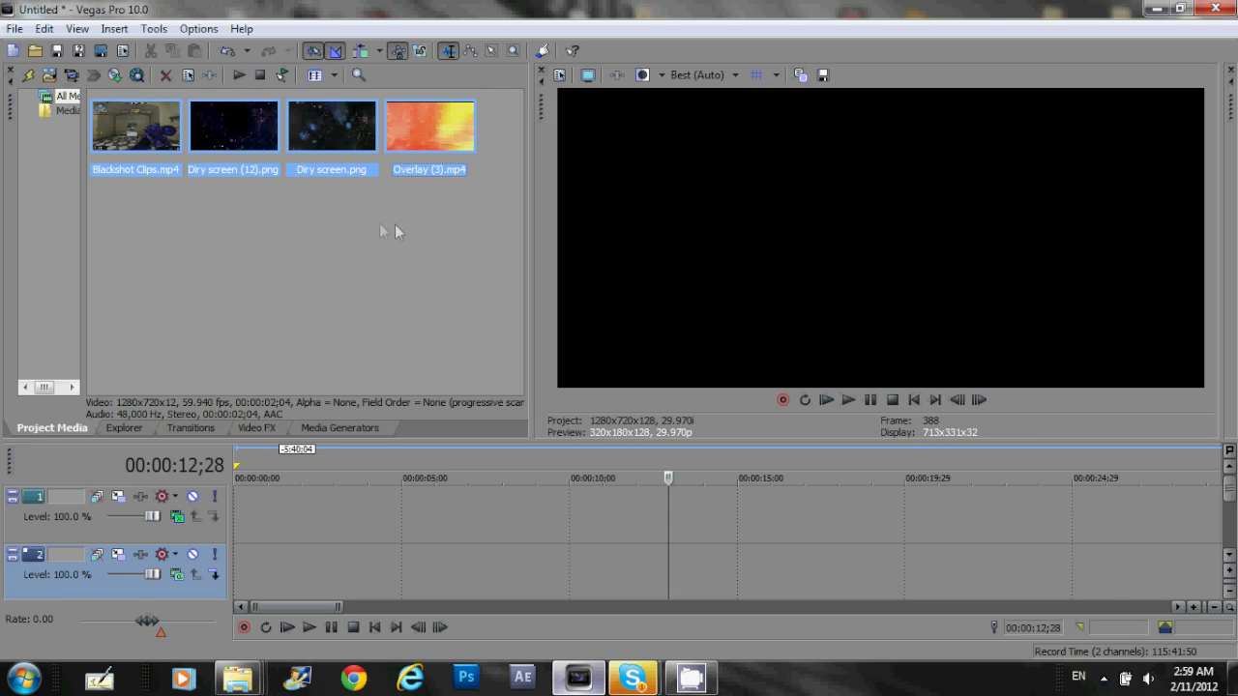
mouse_move(339, 220)
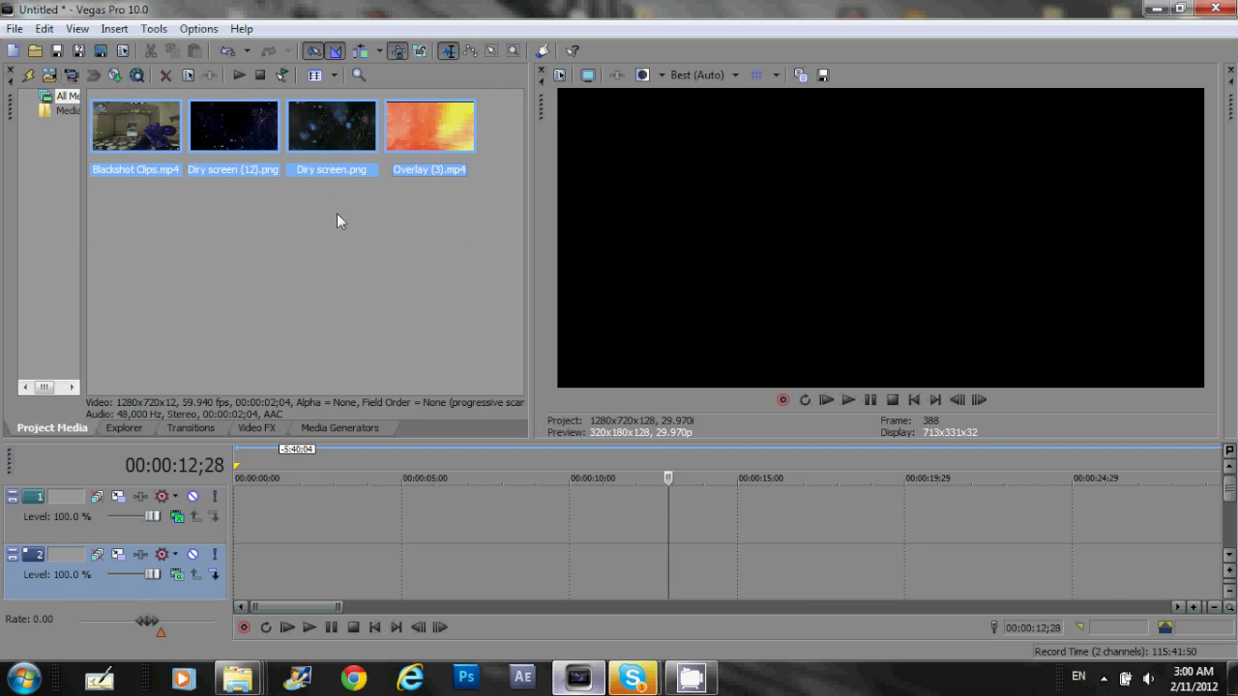
Pick Blackshot Clips.mp4 from Project Media for video track 2
click(134, 126)
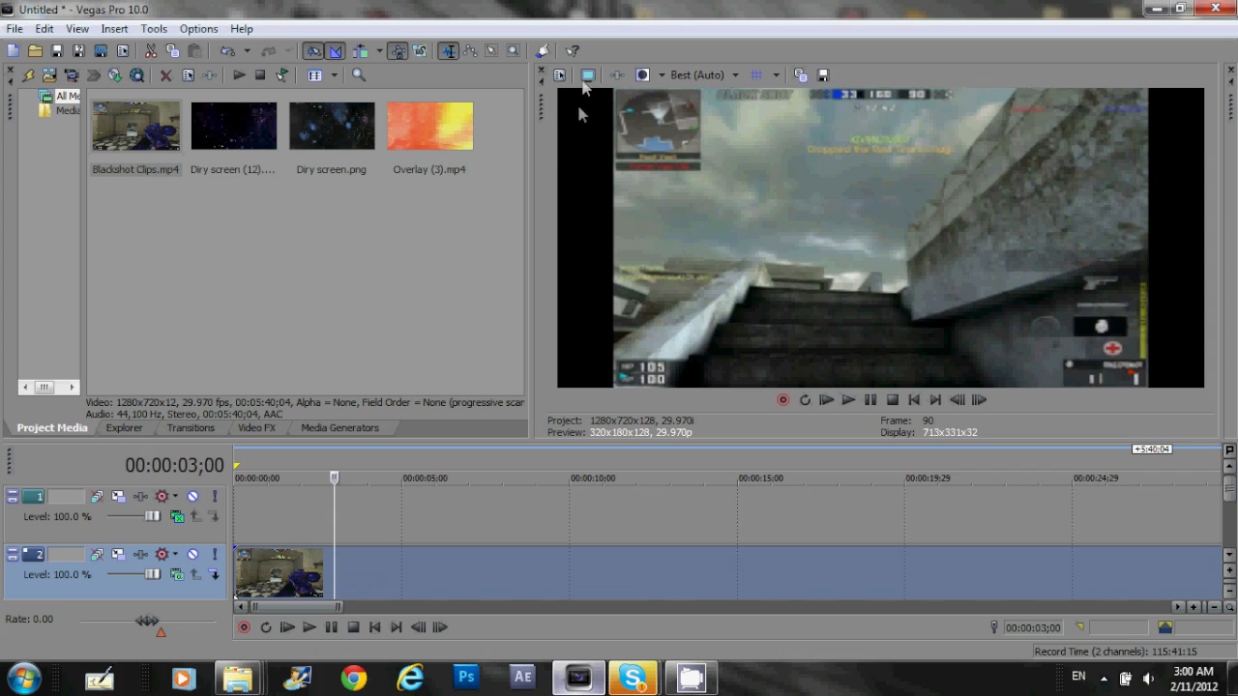
mouse_move(1212, 406)
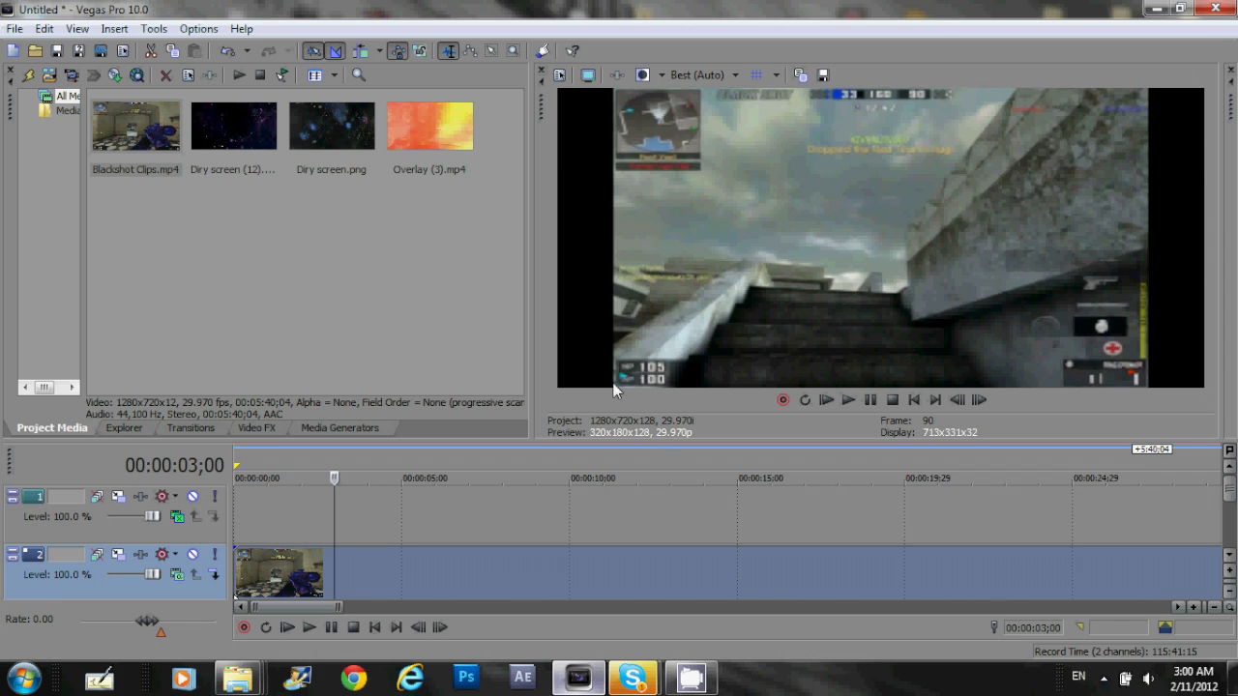
mouse_move(363, 577)
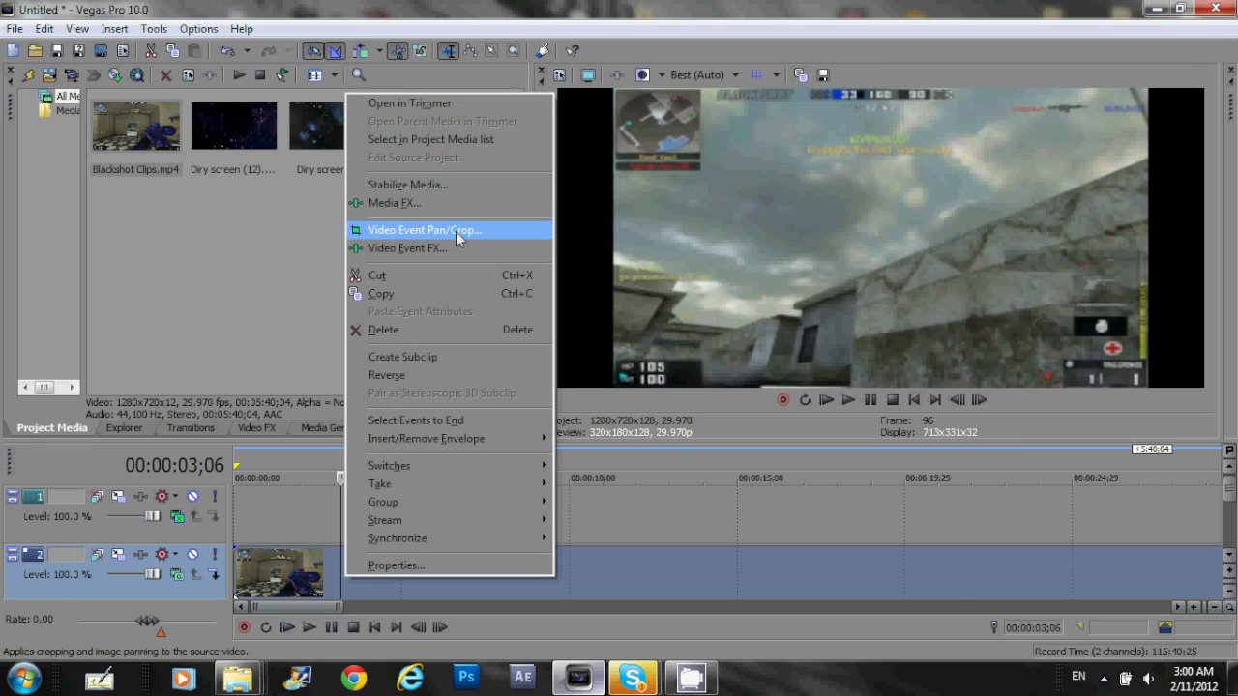
Set the gameplay clip's Pan/Crop Maintain aspect ratio to No
click(424, 230)
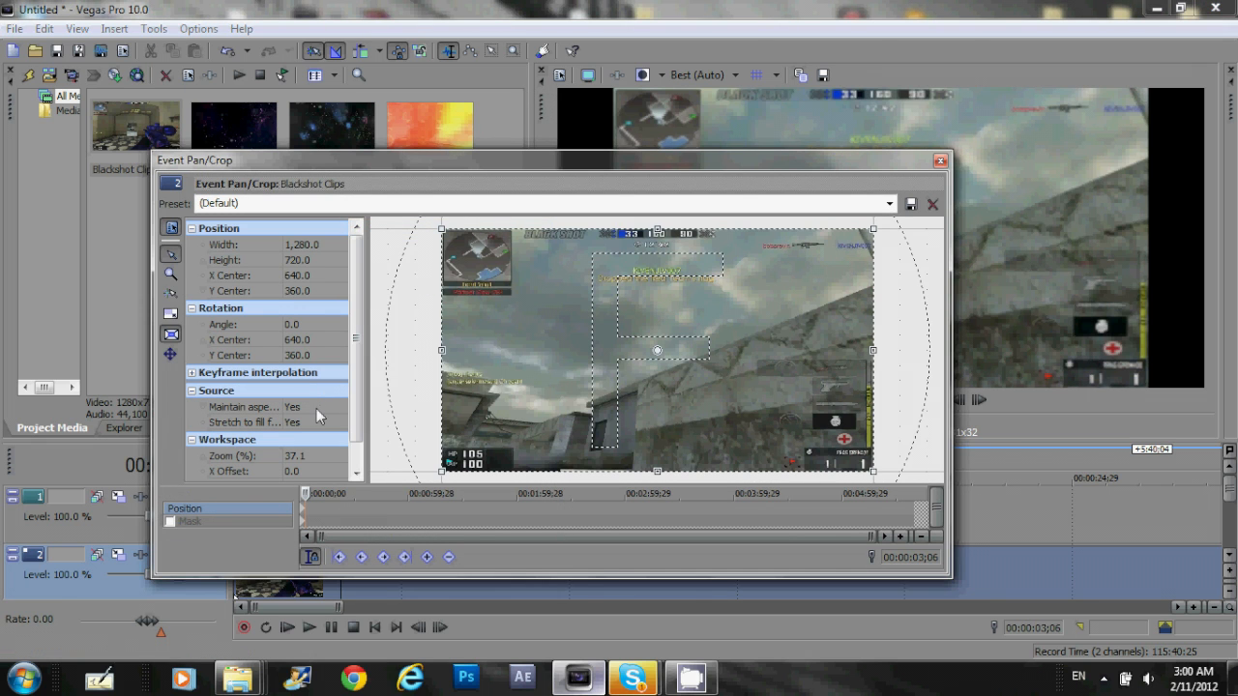
mouse_move(305, 414)
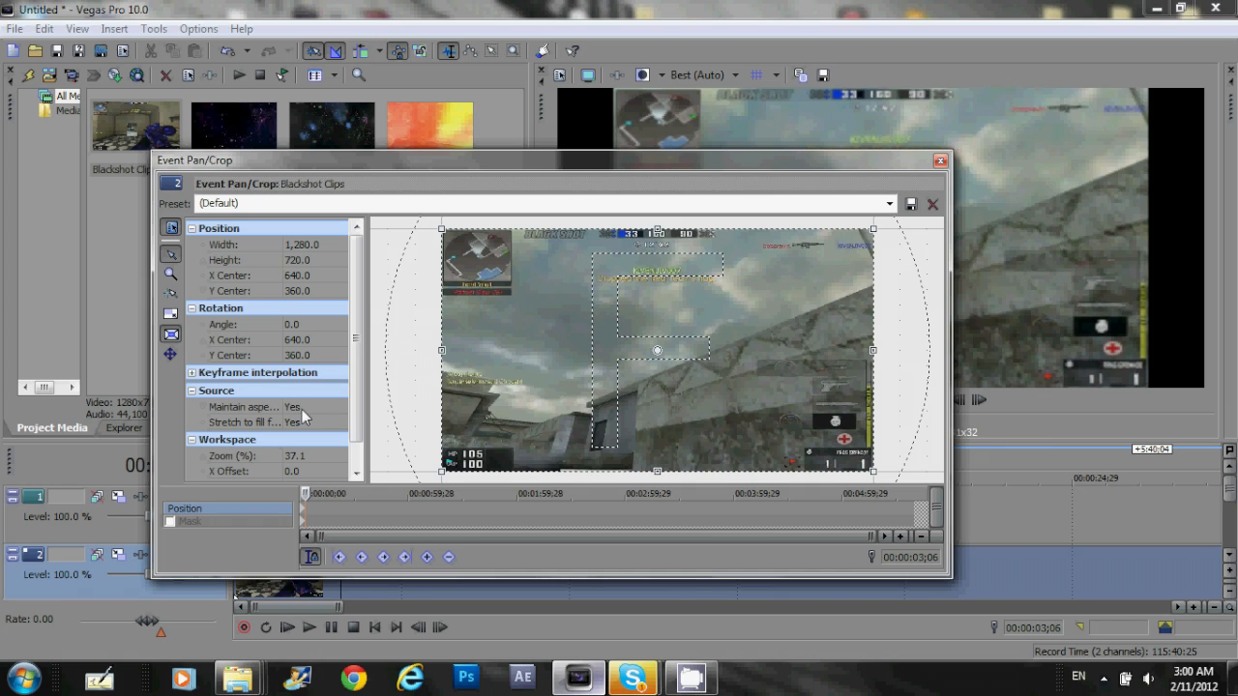
mouse_move(305, 416)
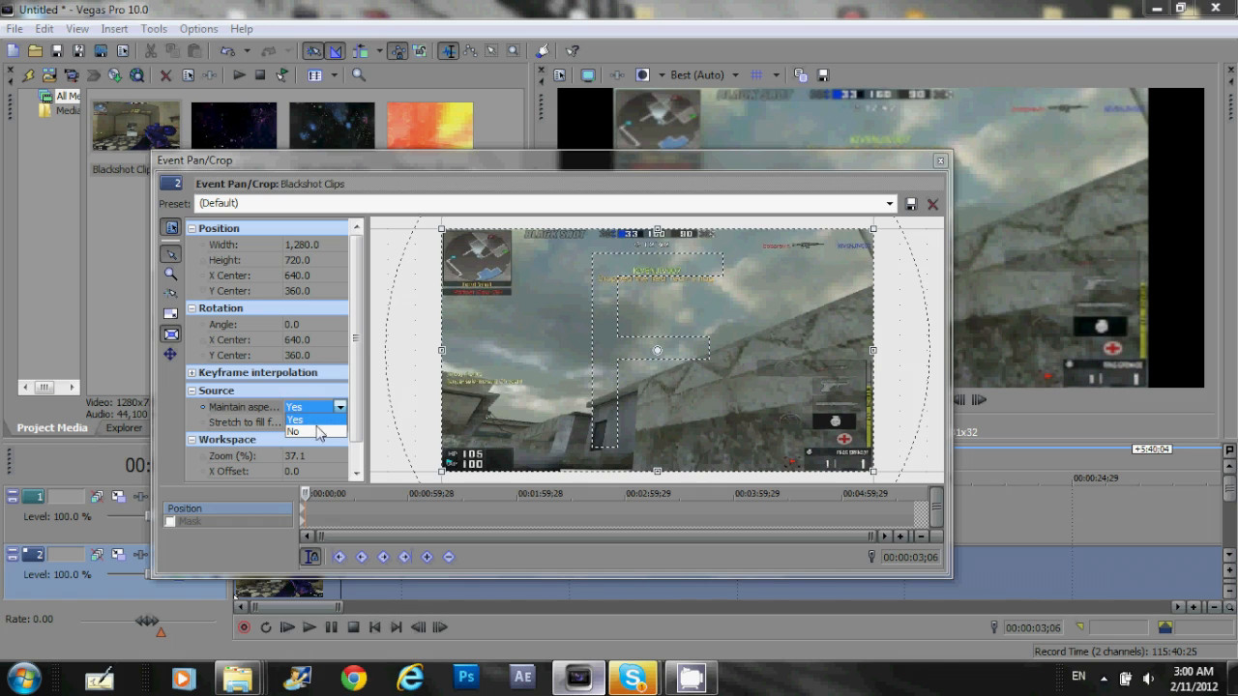
click(292, 431)
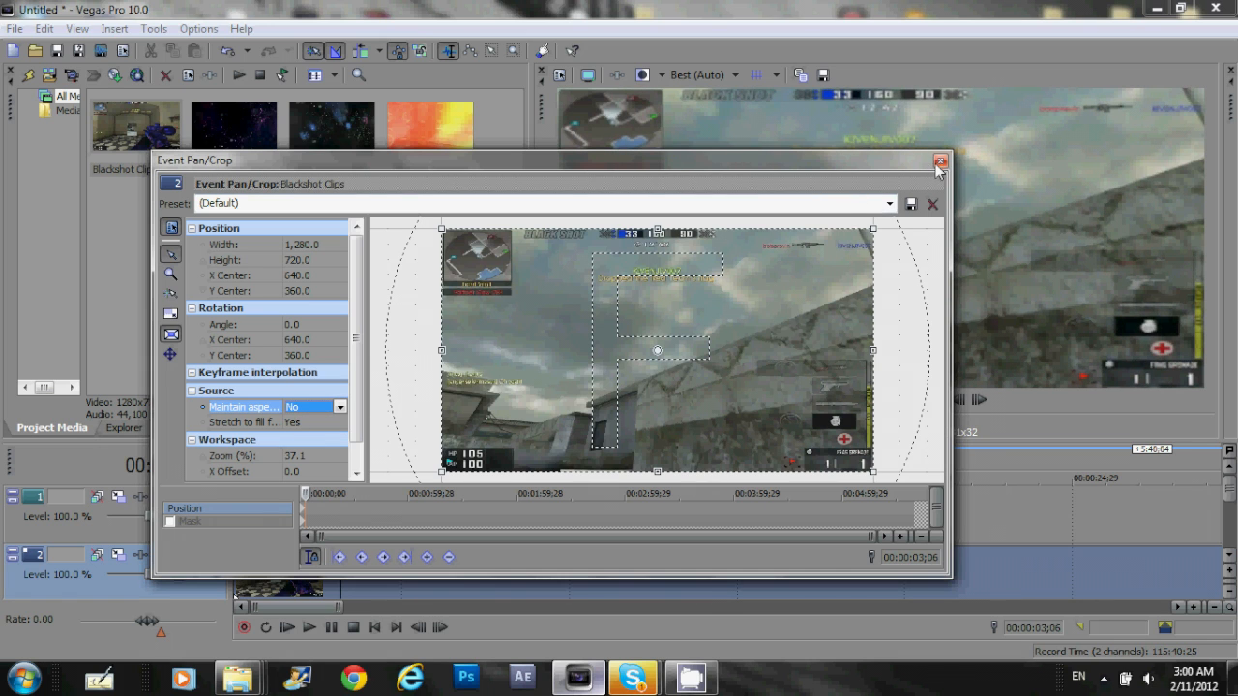
click(940, 160)
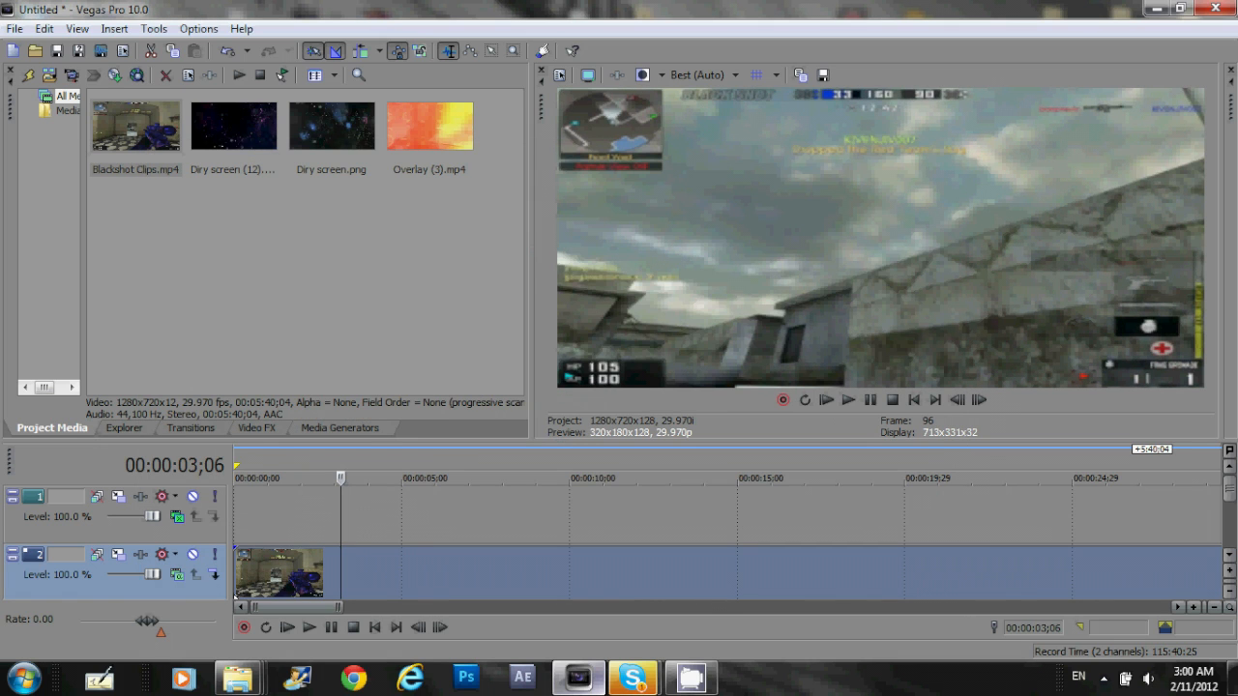
mouse_move(1035, 142)
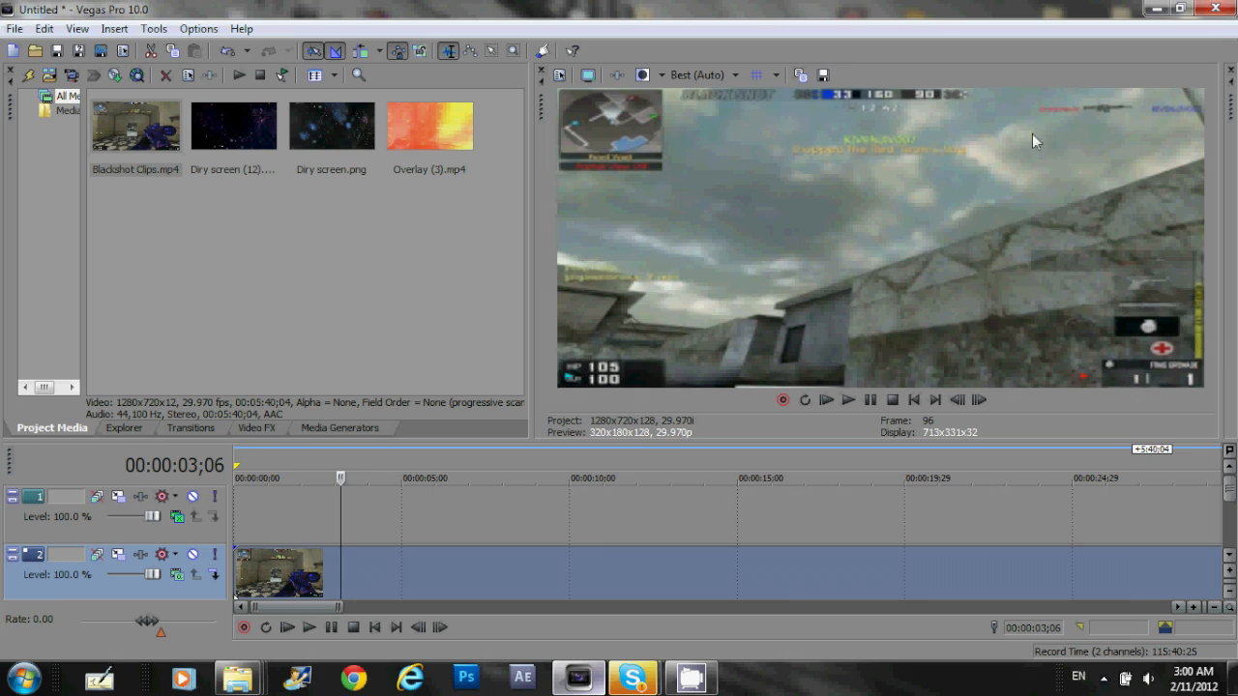
mouse_move(1201, 356)
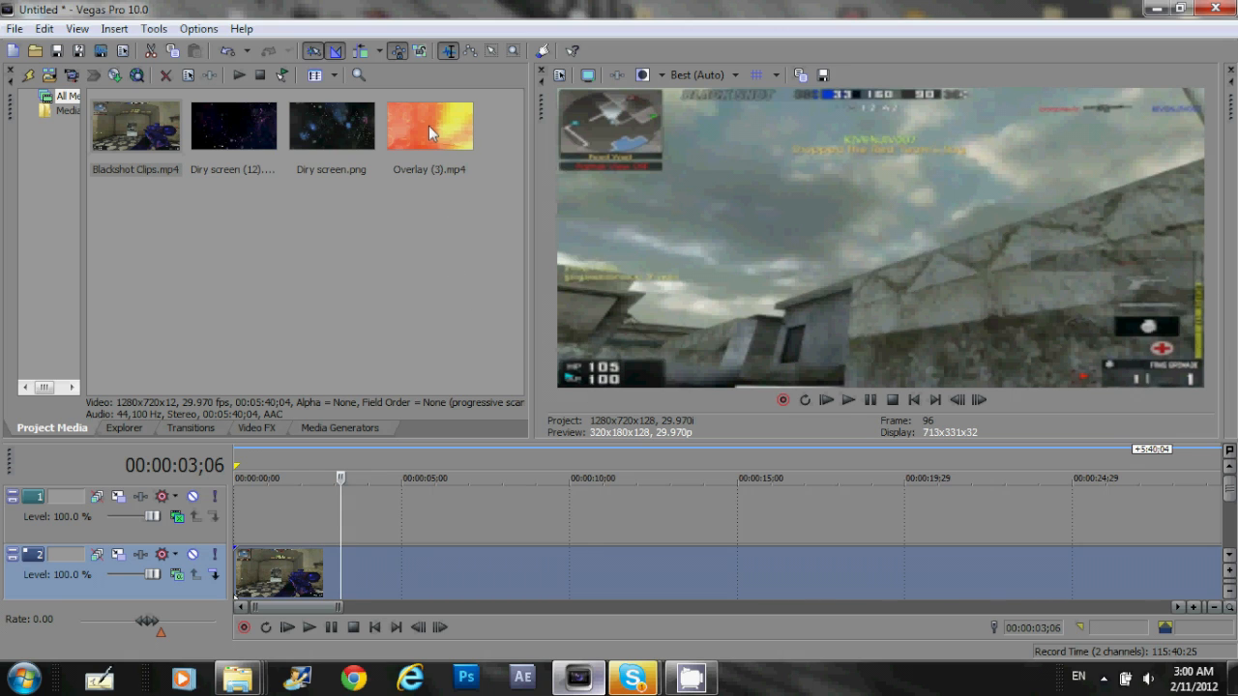
mouse_move(435, 136)
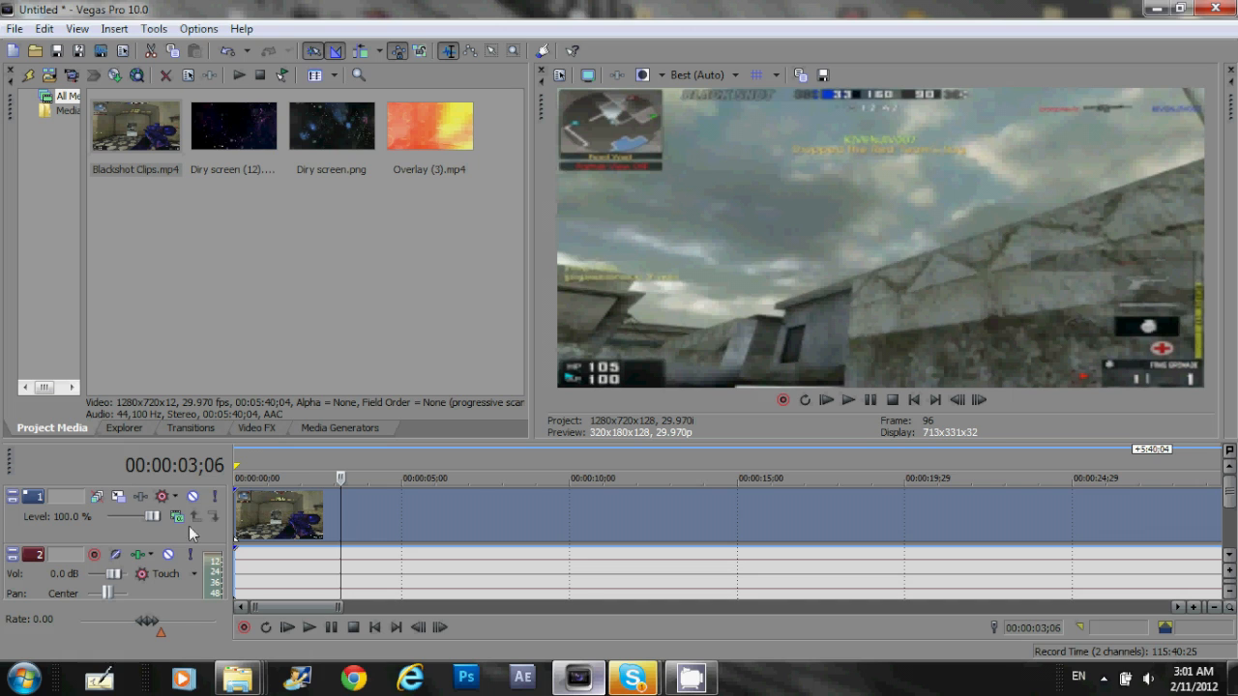
right_click(203, 537)
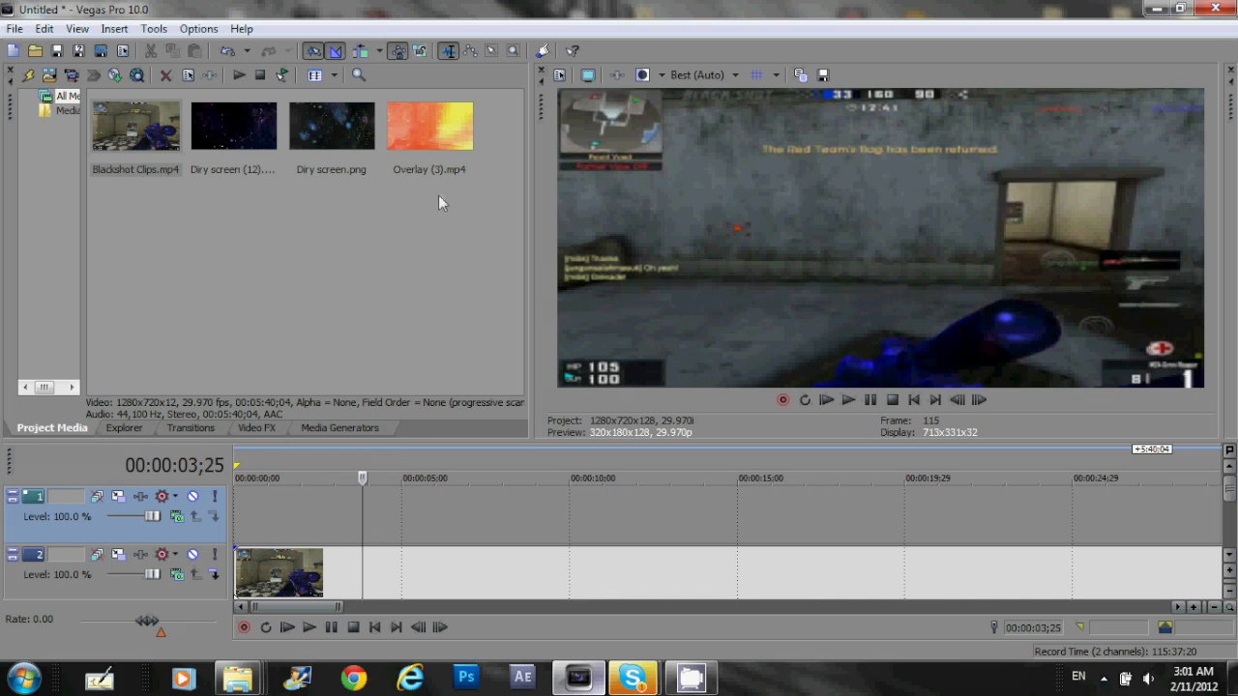
mouse_move(372, 308)
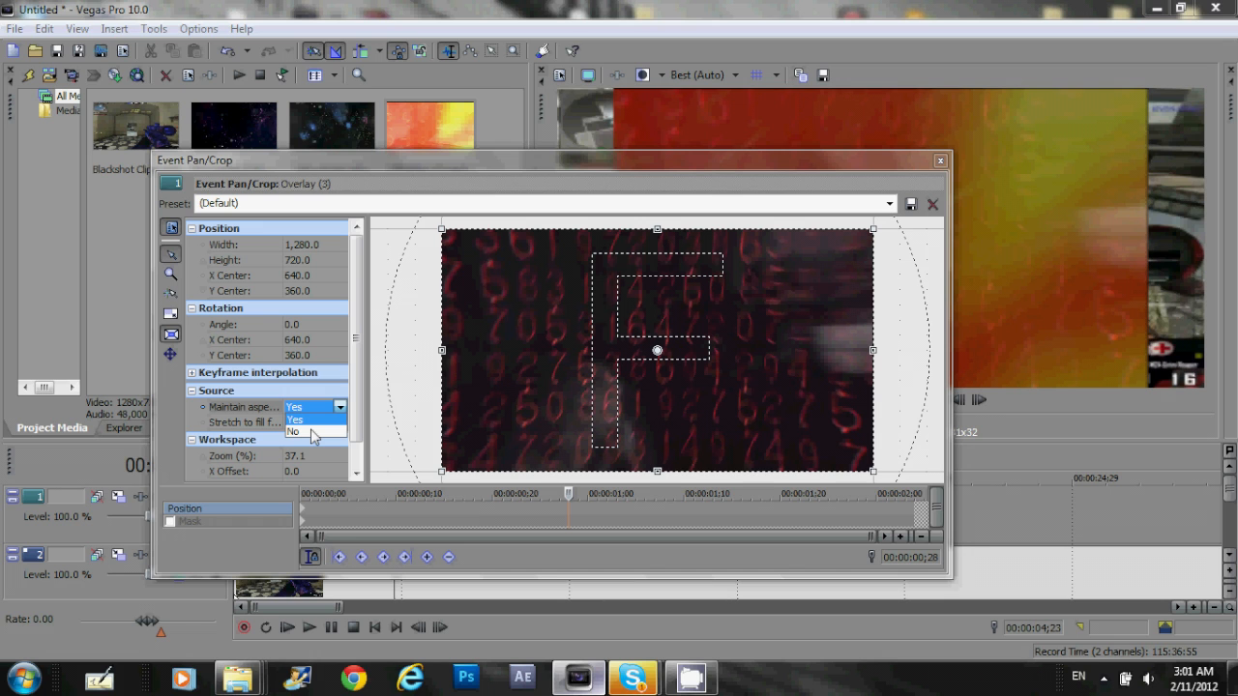
Set Maintain aspect ratio to No for the Overlay (3) clip
click(931, 204)
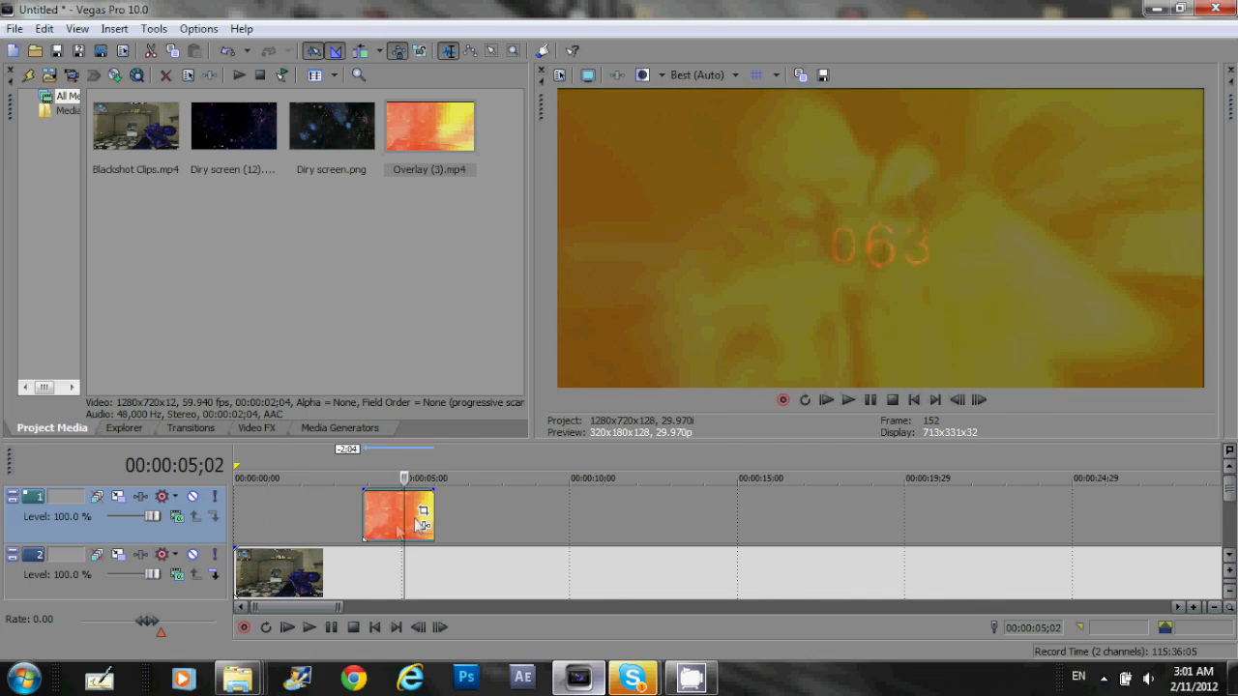
Shift the overlay event later on track 1 and set its compositing mode to Screen
drag(403, 478, 368, 478)
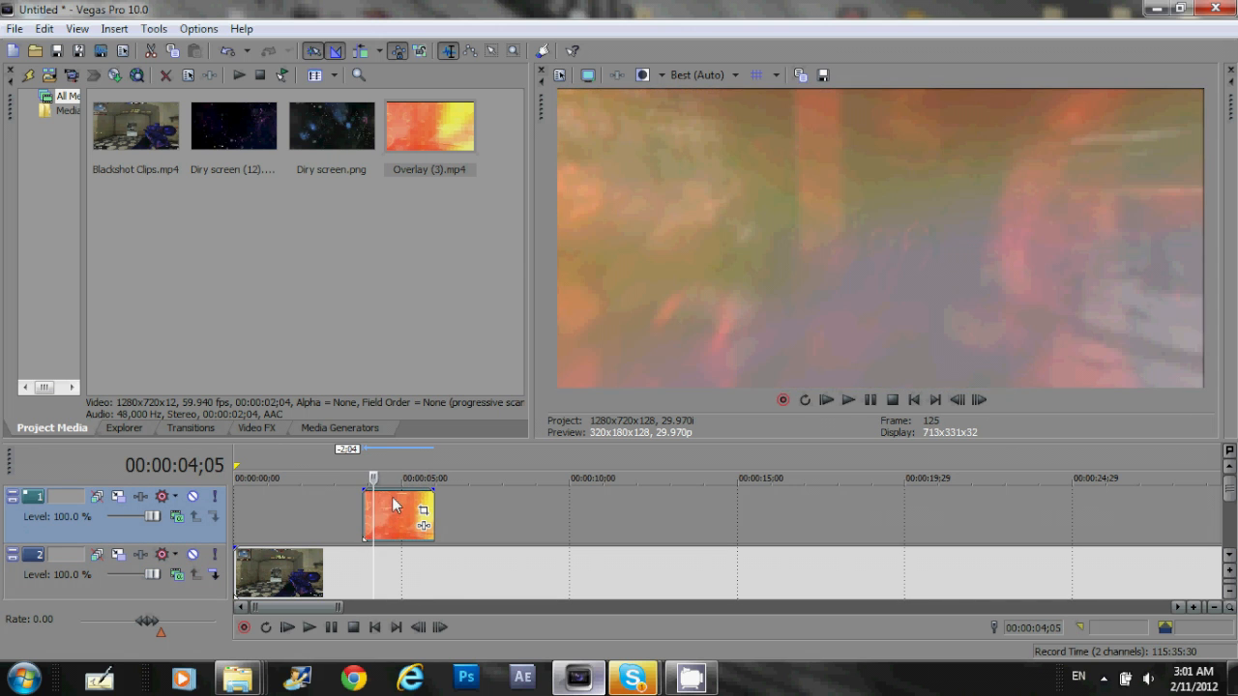
mouse_move(319, 506)
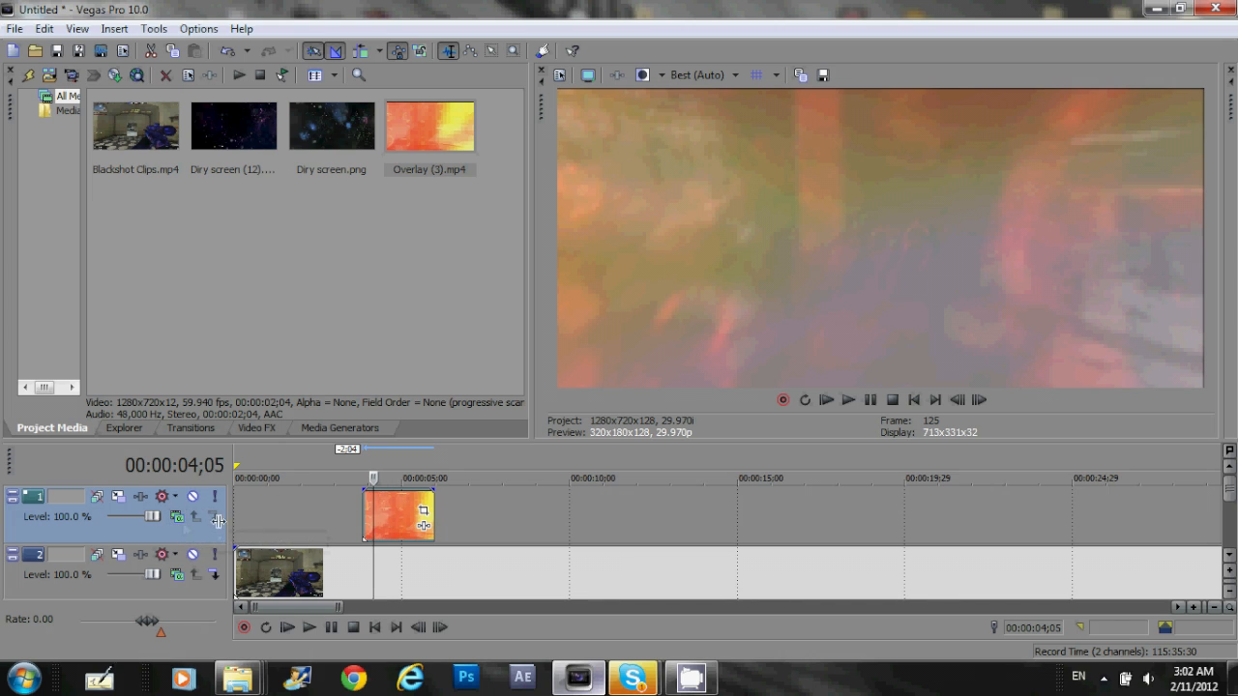
mouse_move(177, 517)
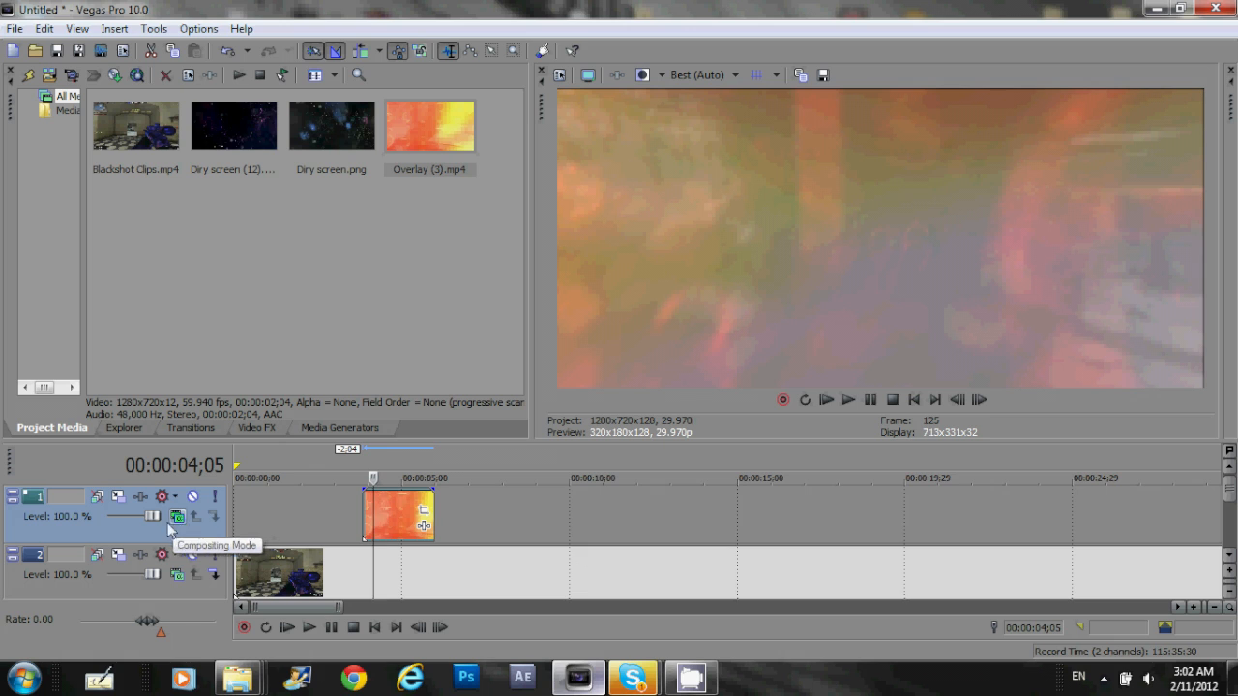
mouse_move(186, 523)
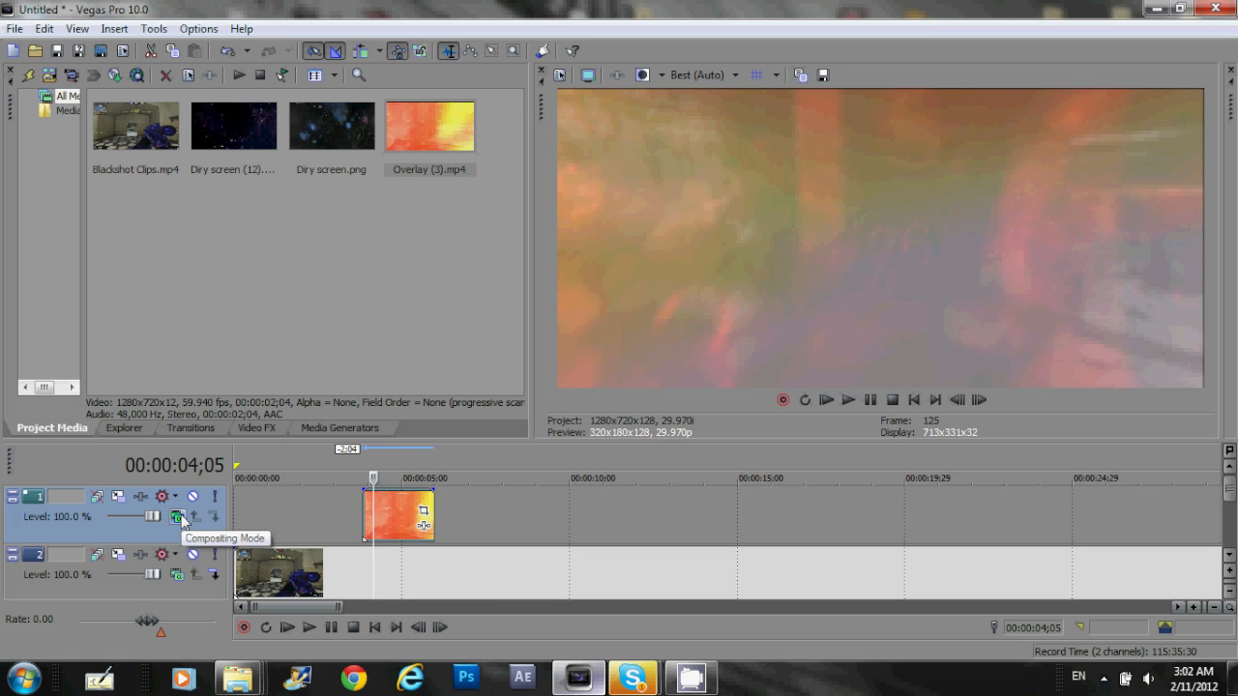
click(178, 517)
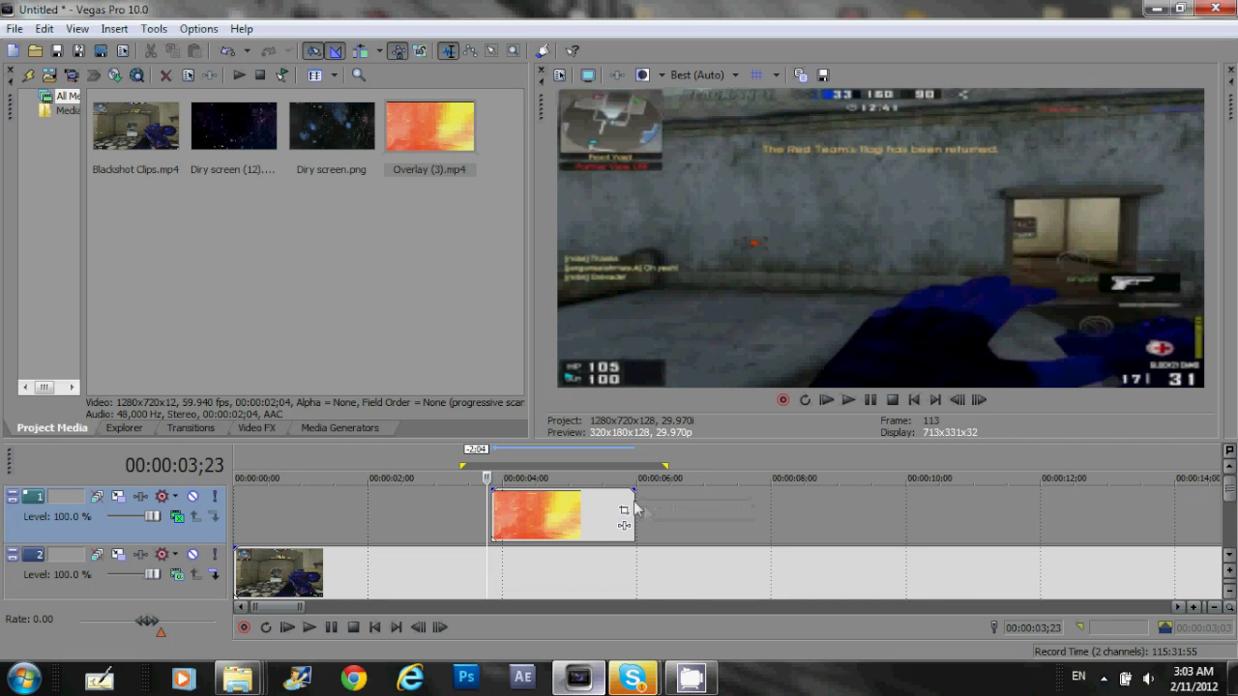
Trim the overlay's end, lower its opacity to about 20%, and play the result
drag(634, 503, 581, 503)
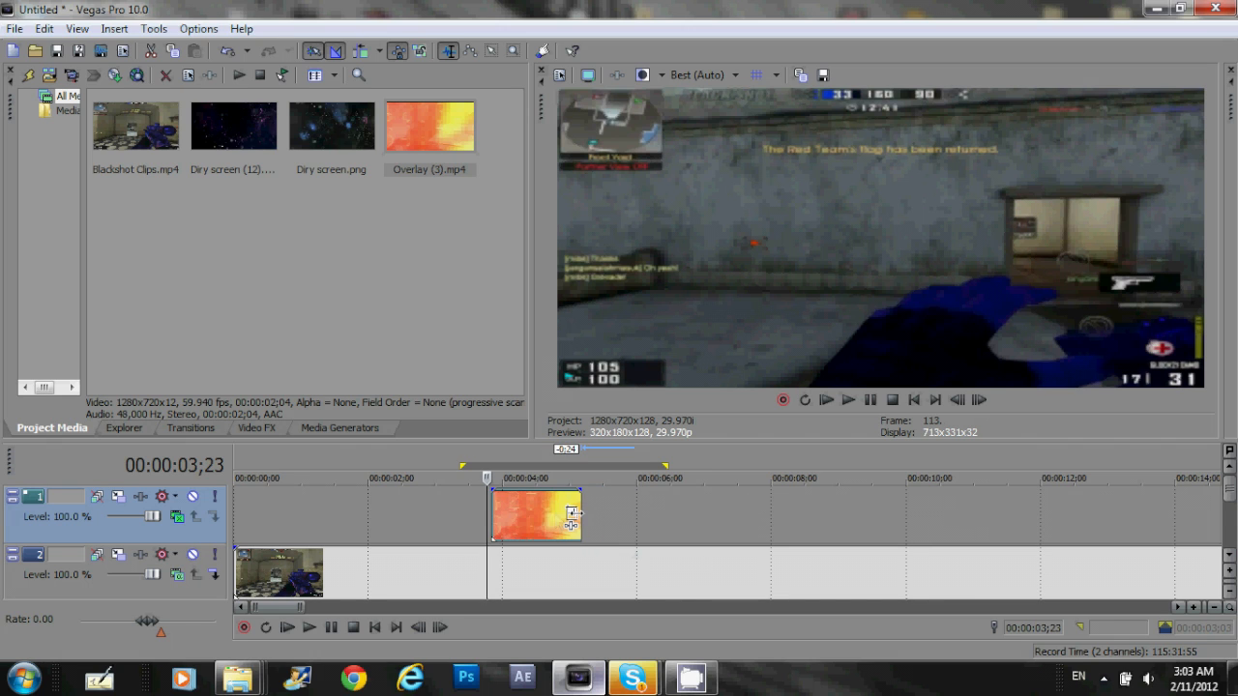
drag(576, 507, 551, 513)
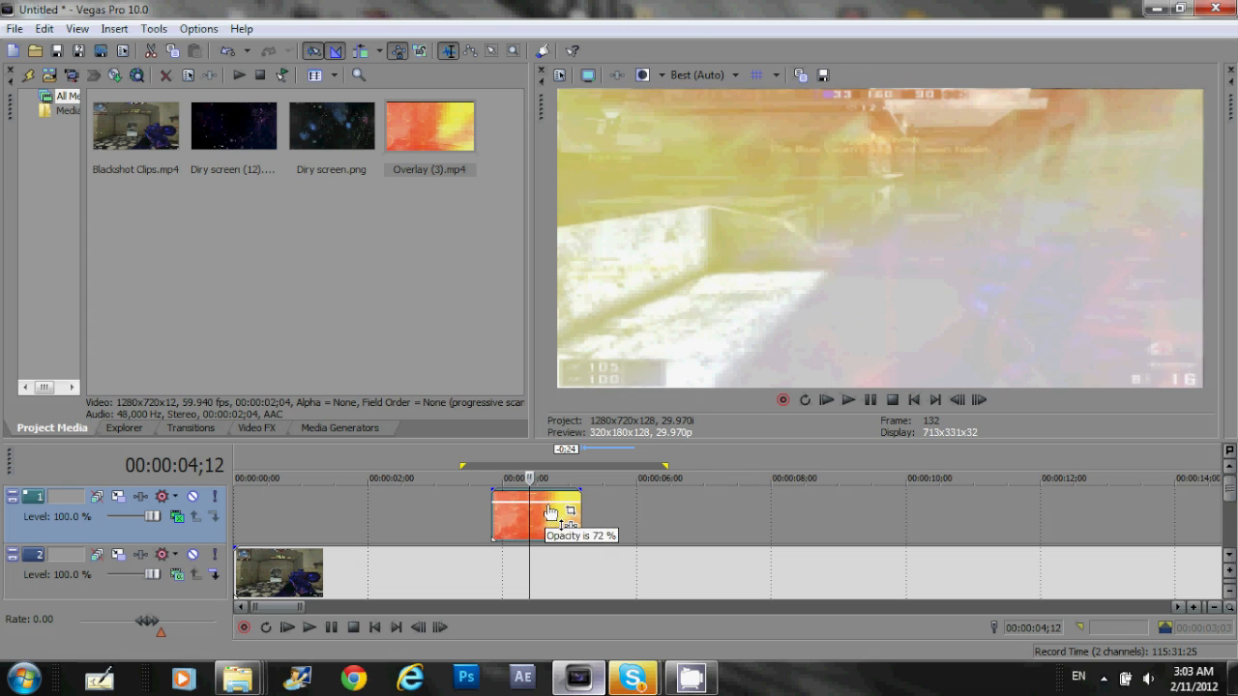
drag(550, 510, 555, 499)
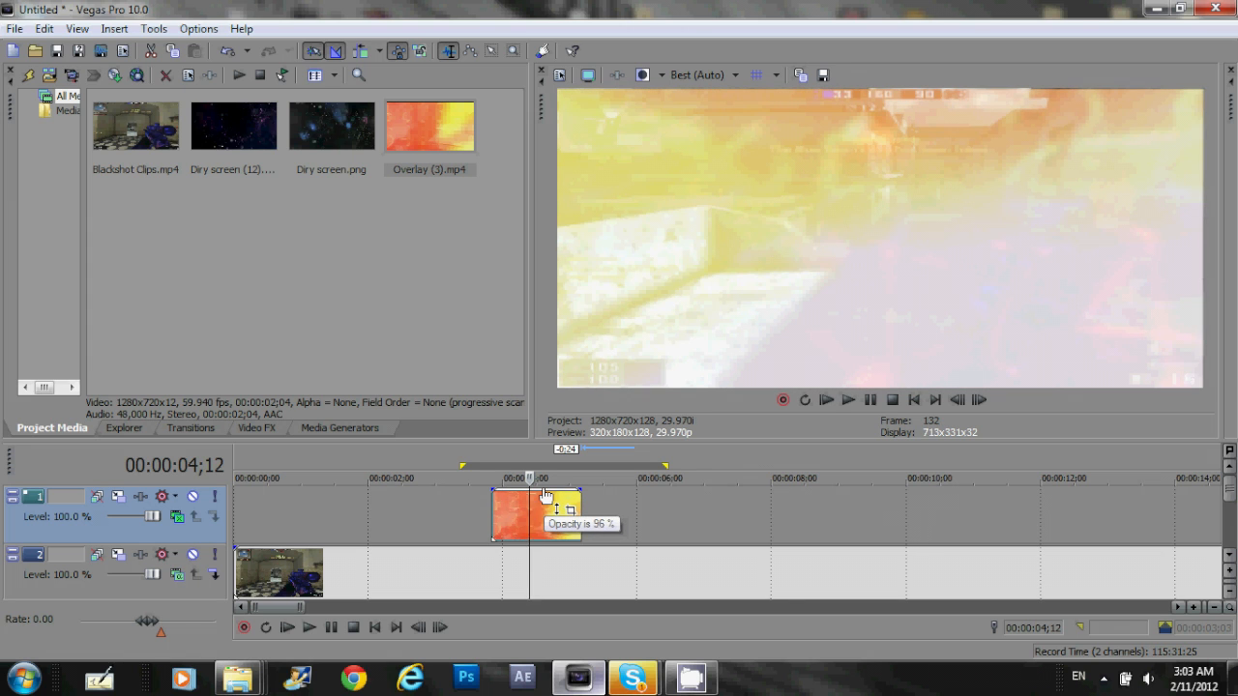
drag(546, 495, 546, 537)
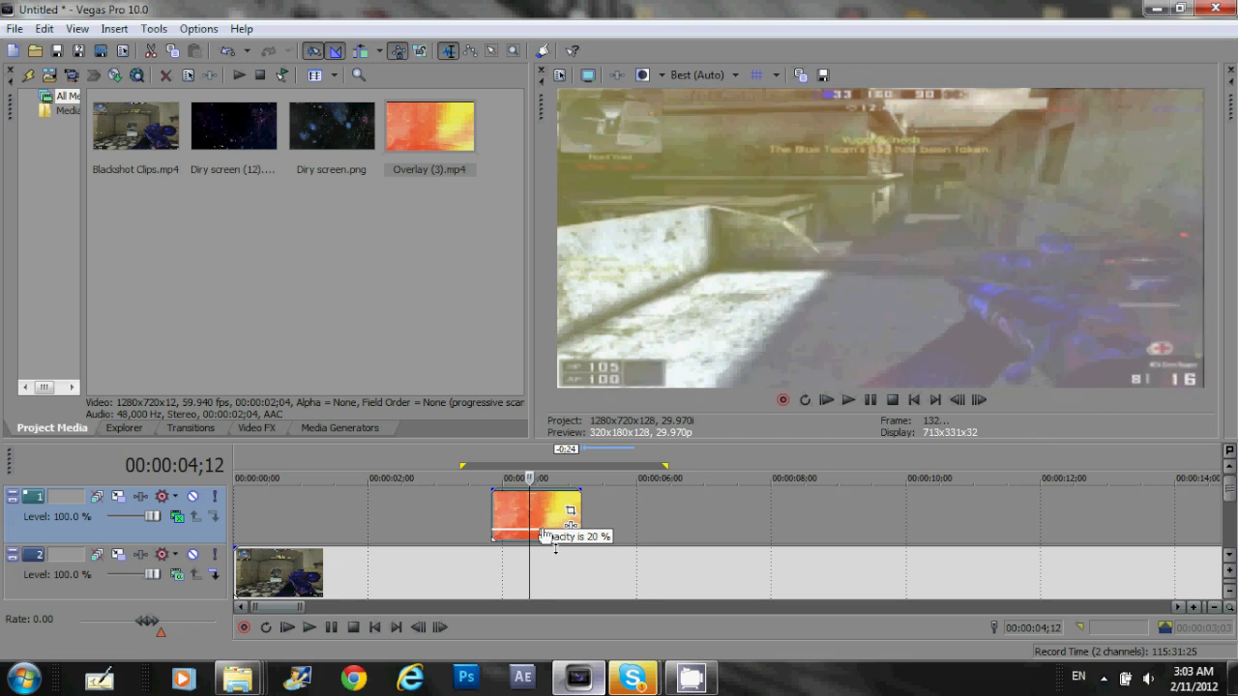
drag(546, 536, 546, 501)
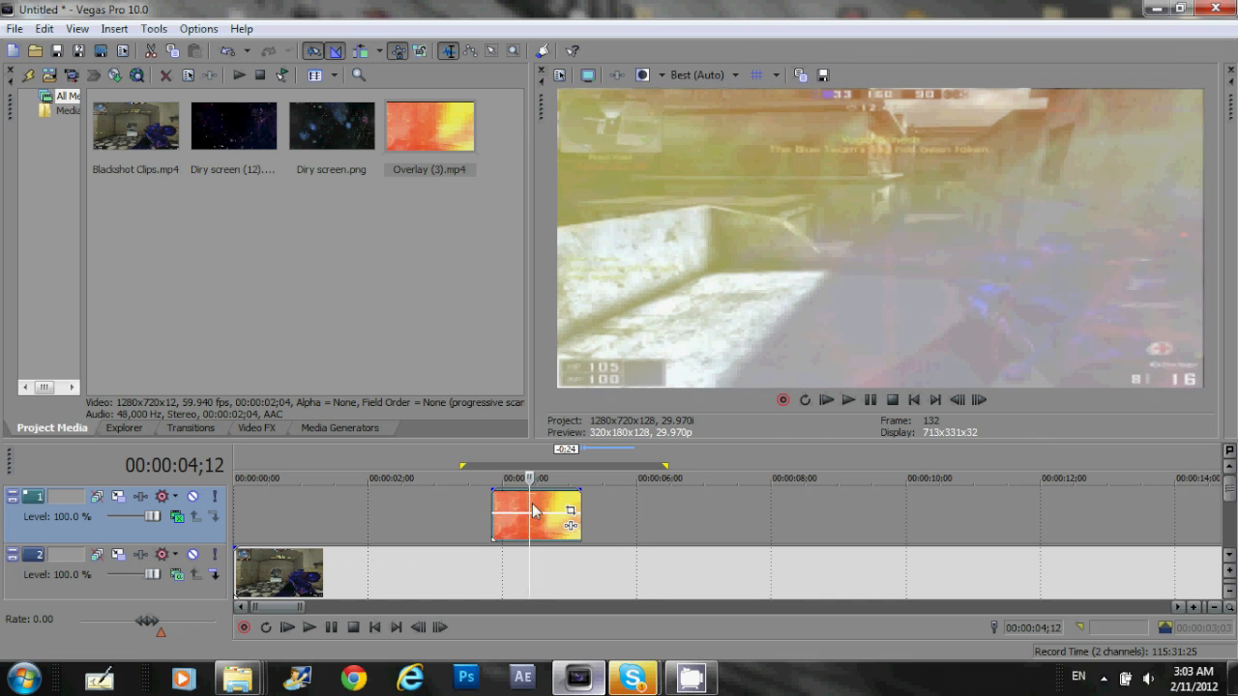
click(310, 627)
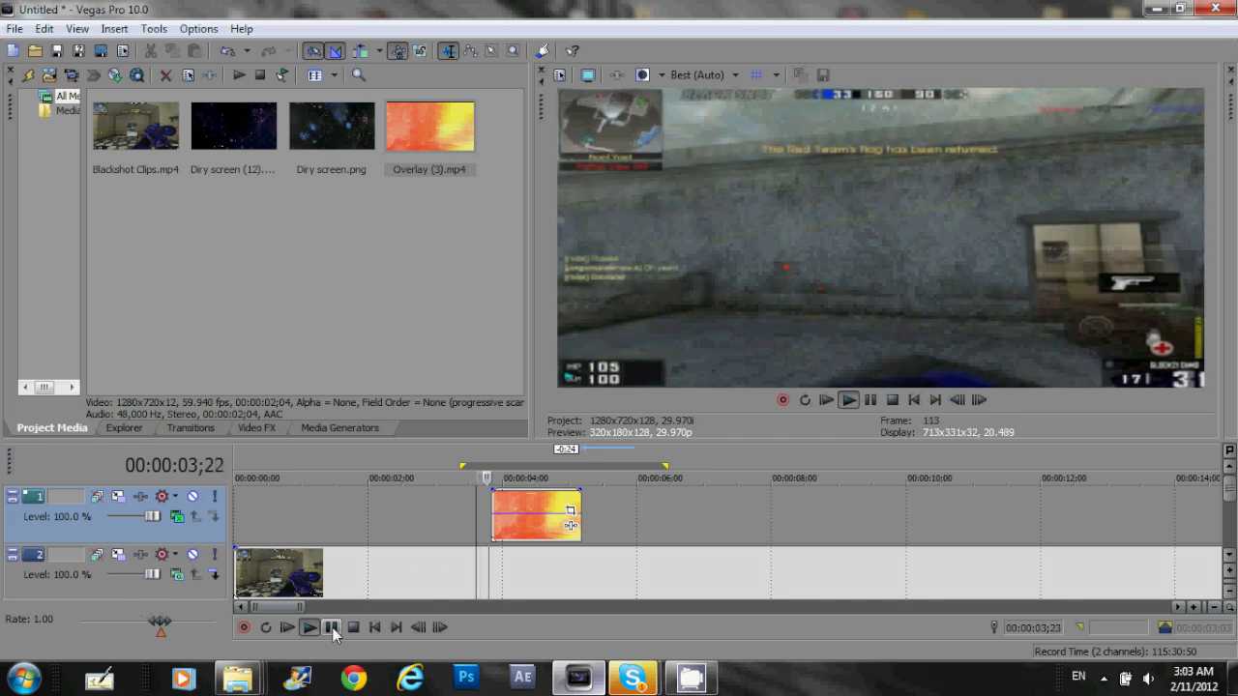